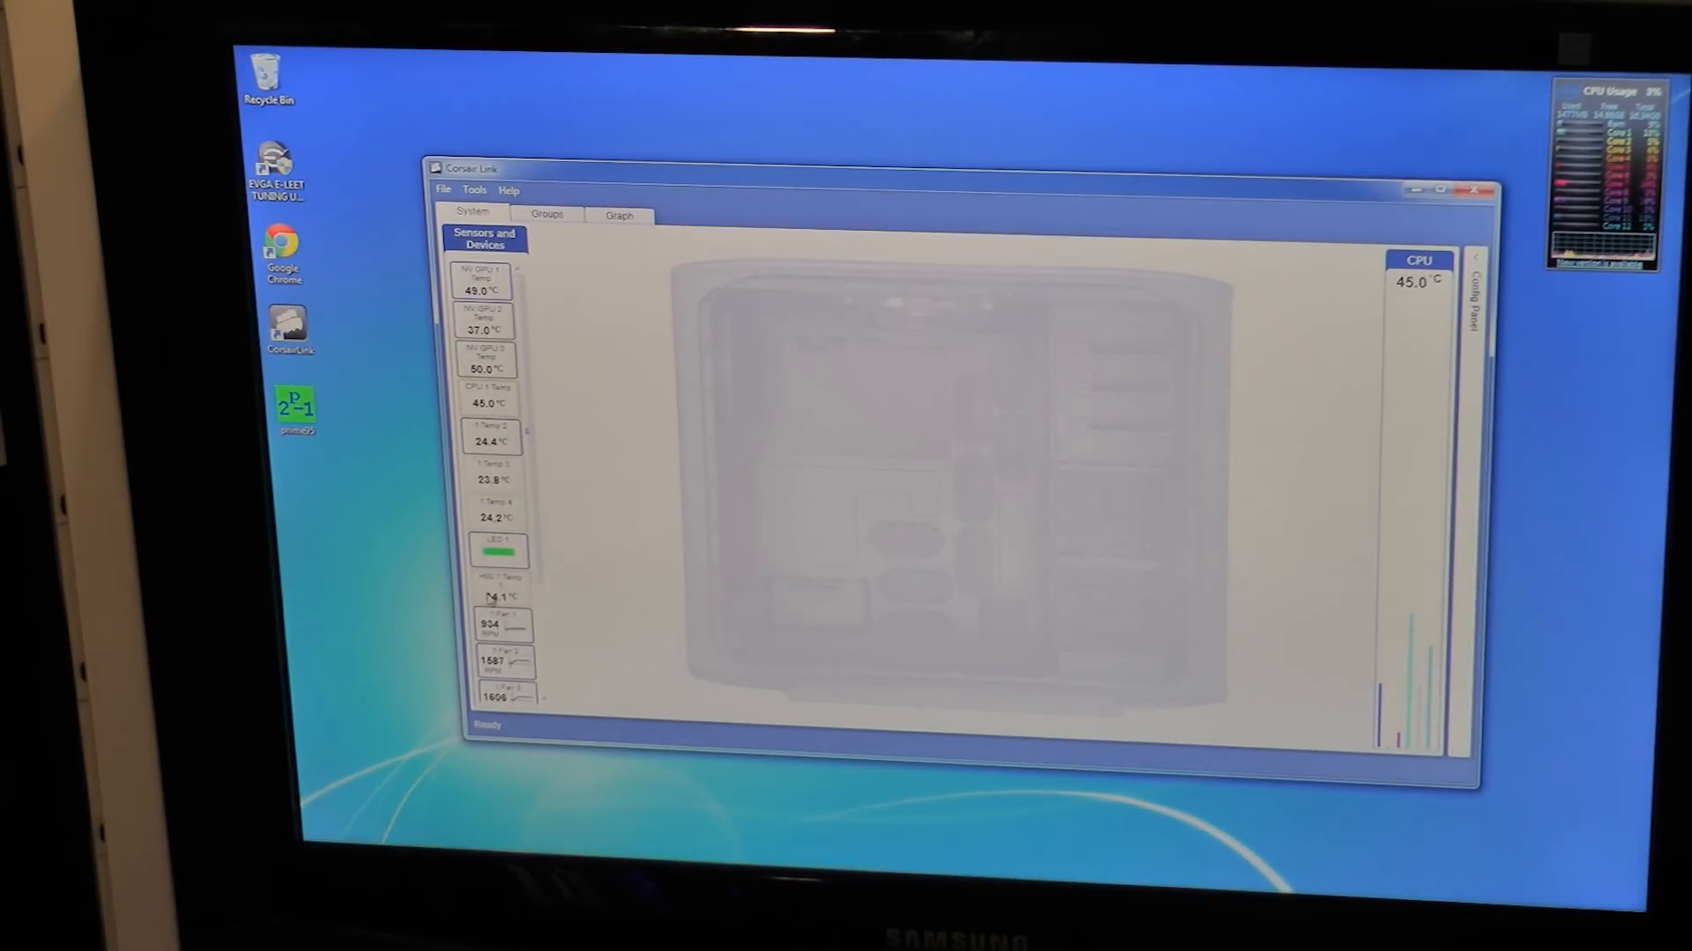
# Step: Scroll the Sensors and Devices column to reach the remaining items to place on the case image
pyautogui.scroll(-3)
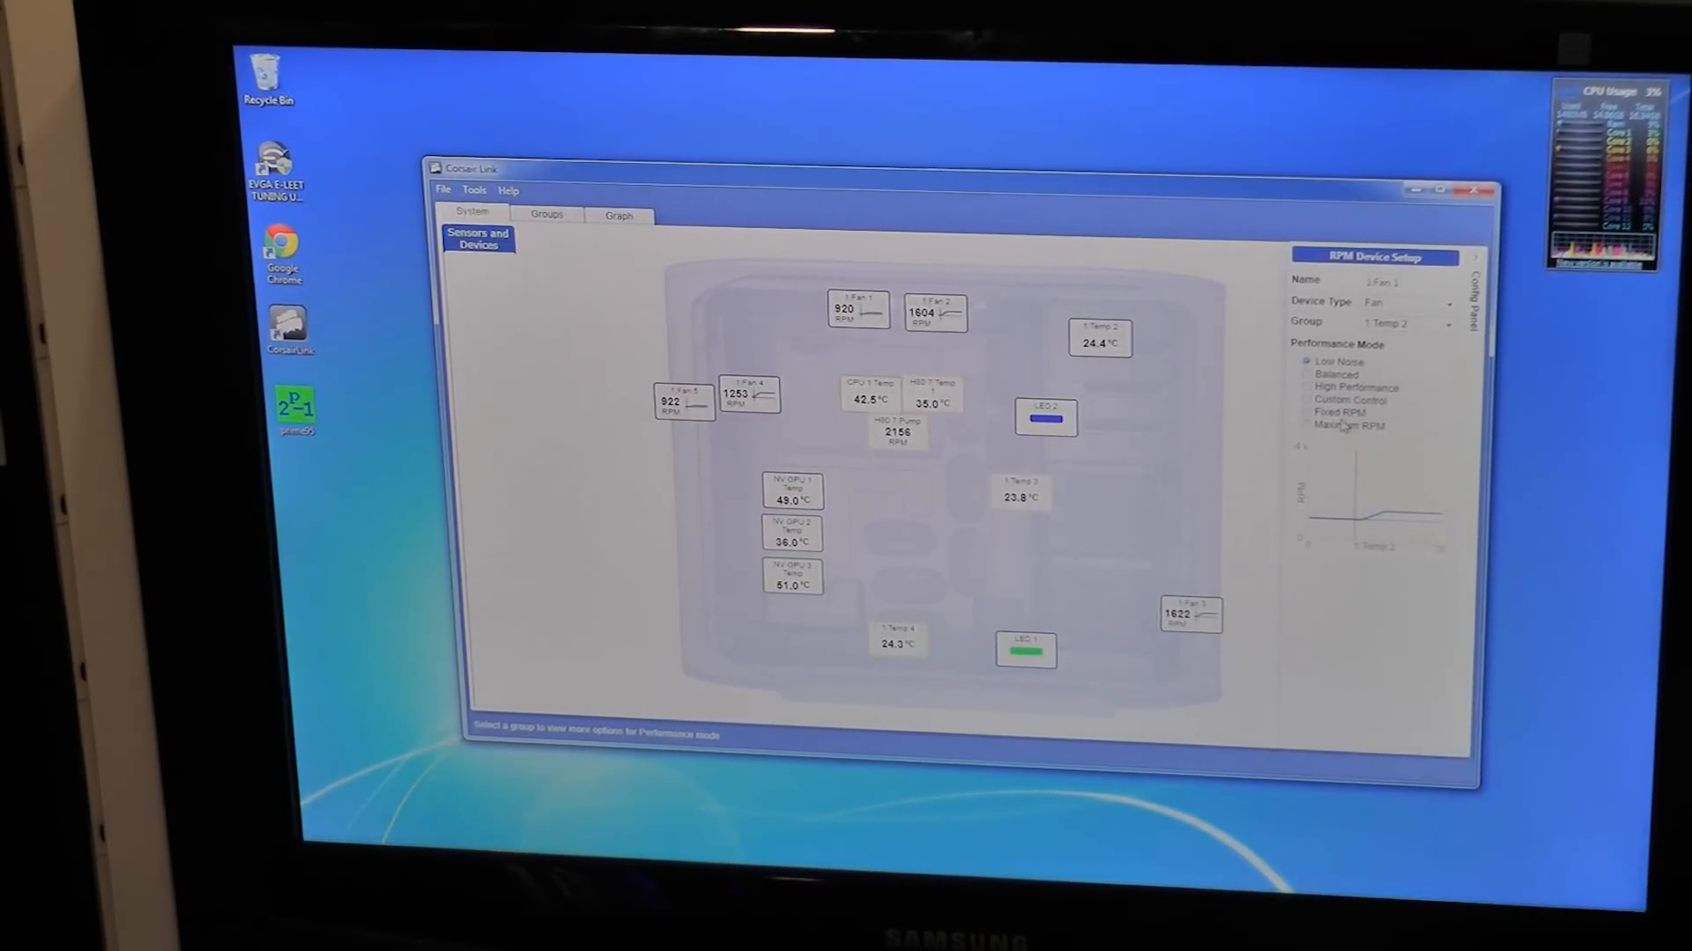
# Step: Cycle Fan 1 through Balanced, Custom Control and Maximum RPM, then return it to Low Noise
pyautogui.click(1309, 374)
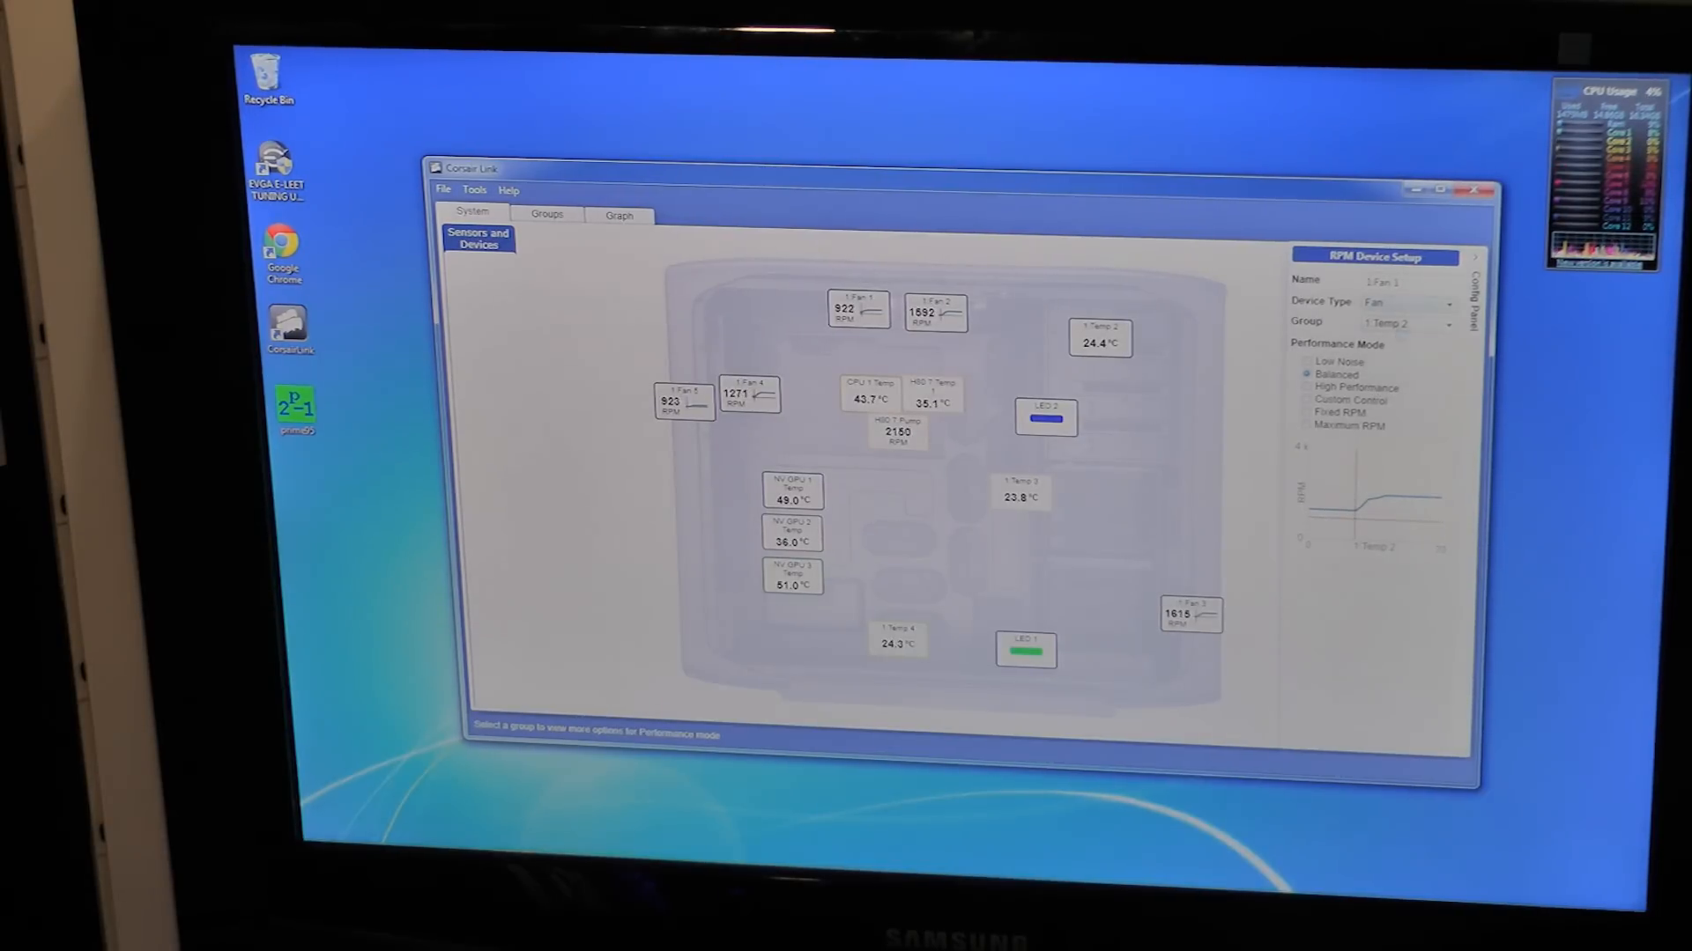
pyautogui.click(1308, 400)
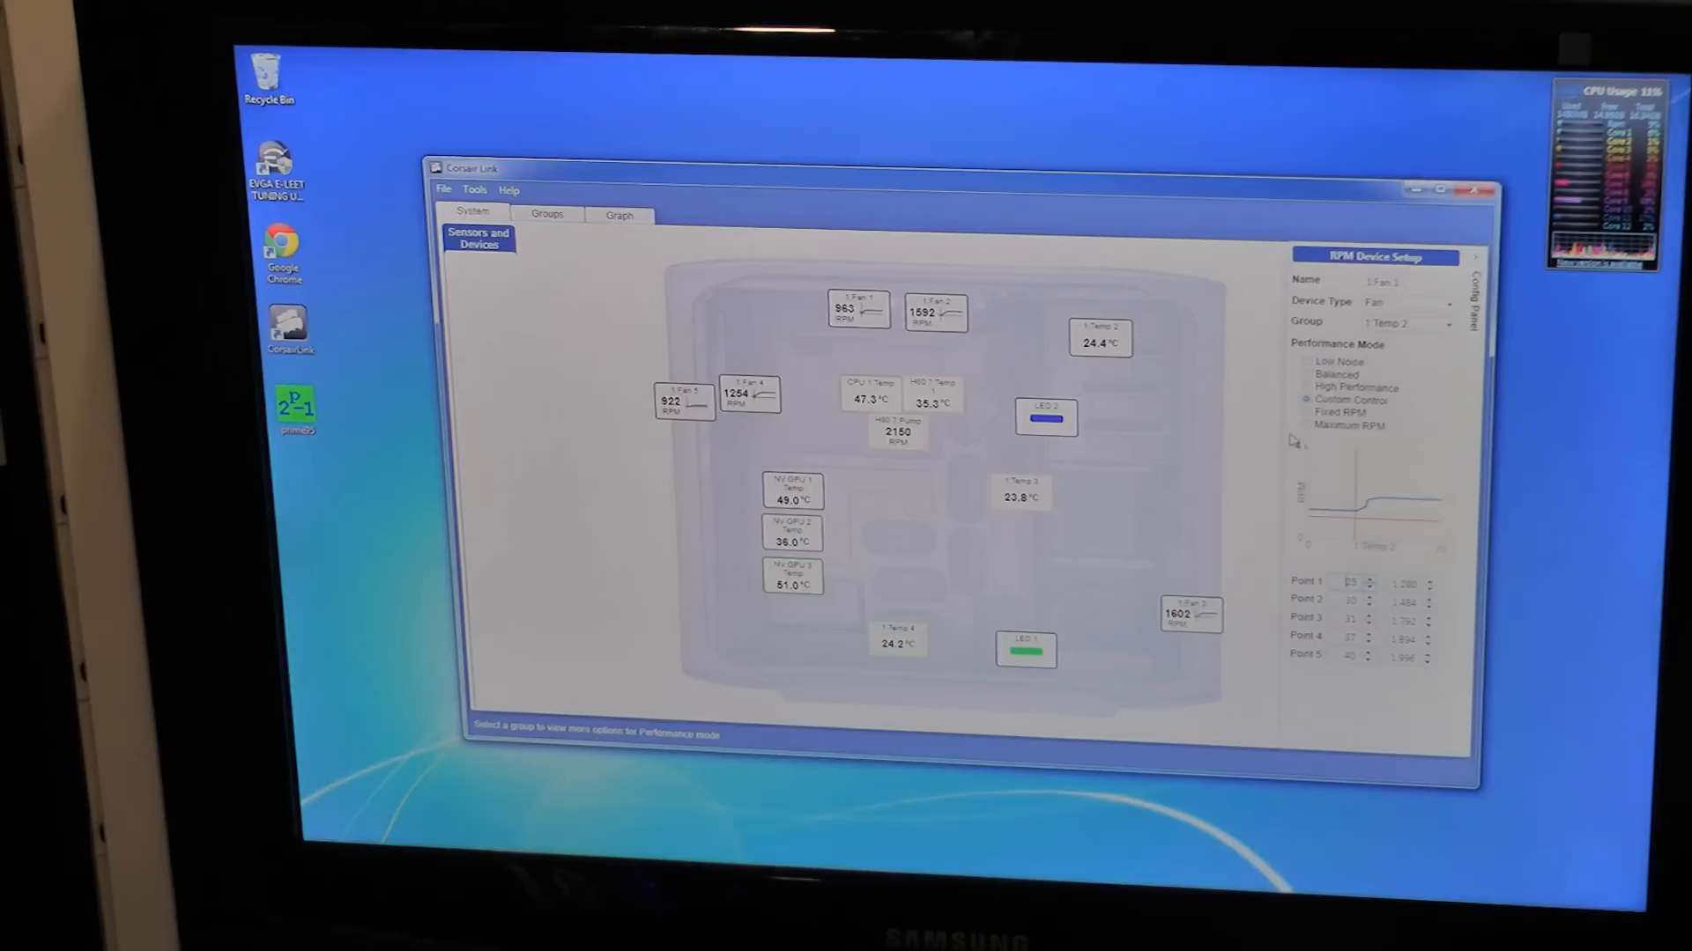
pyautogui.click(1306, 425)
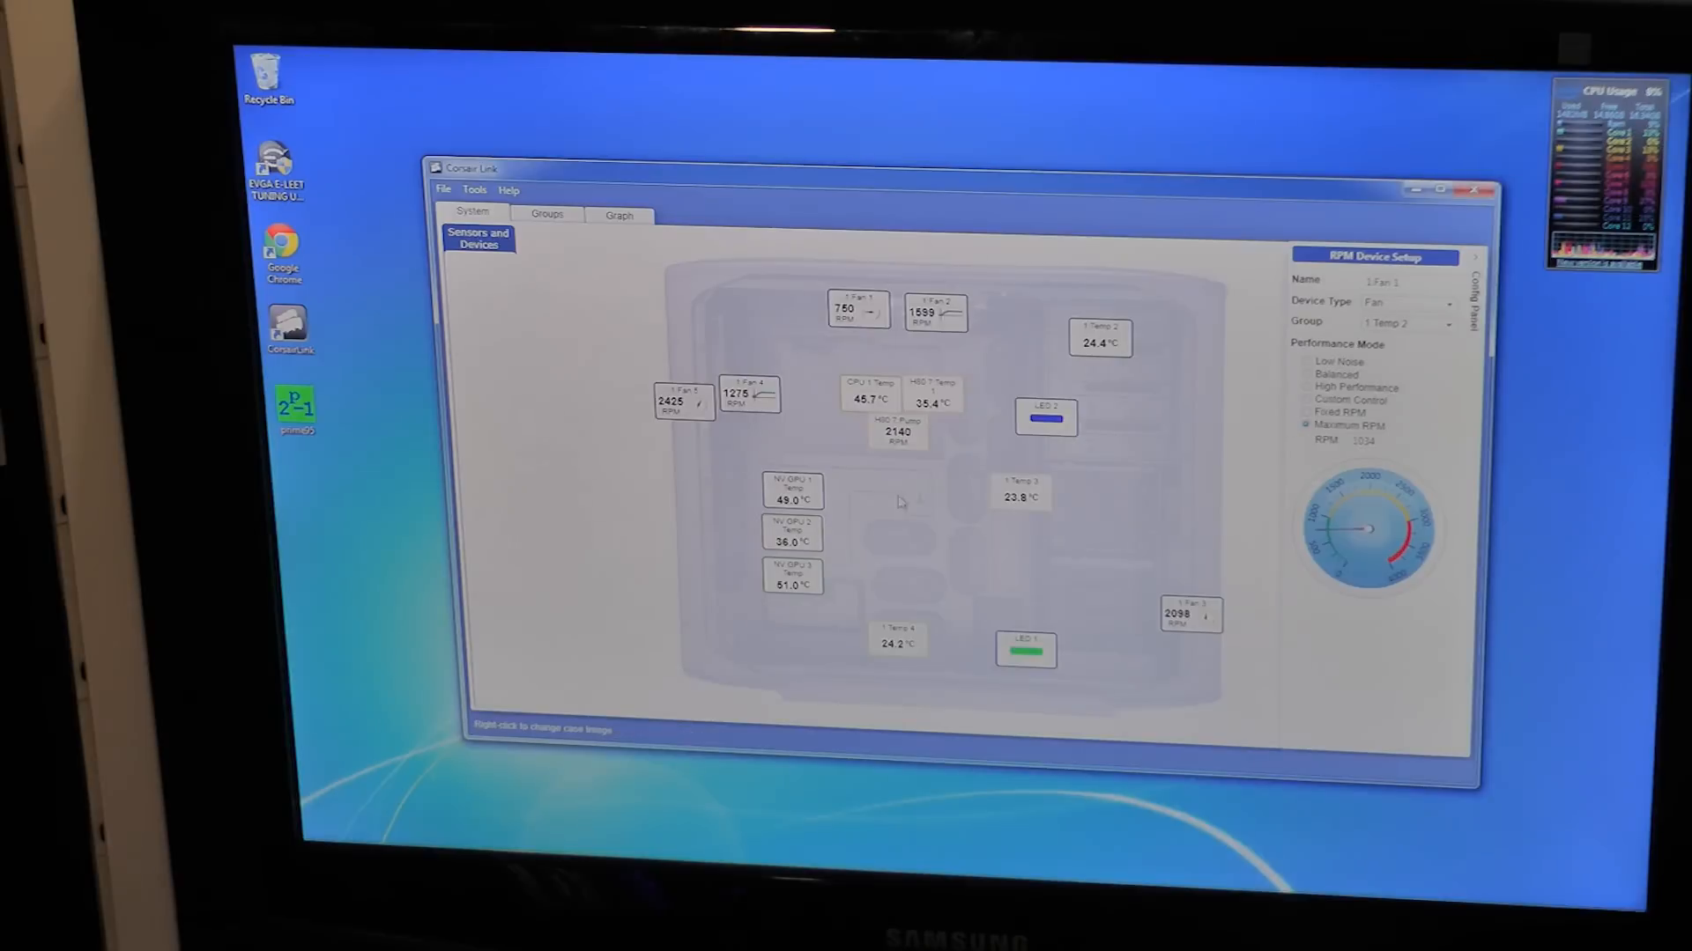
pyautogui.moveTo(793, 556)
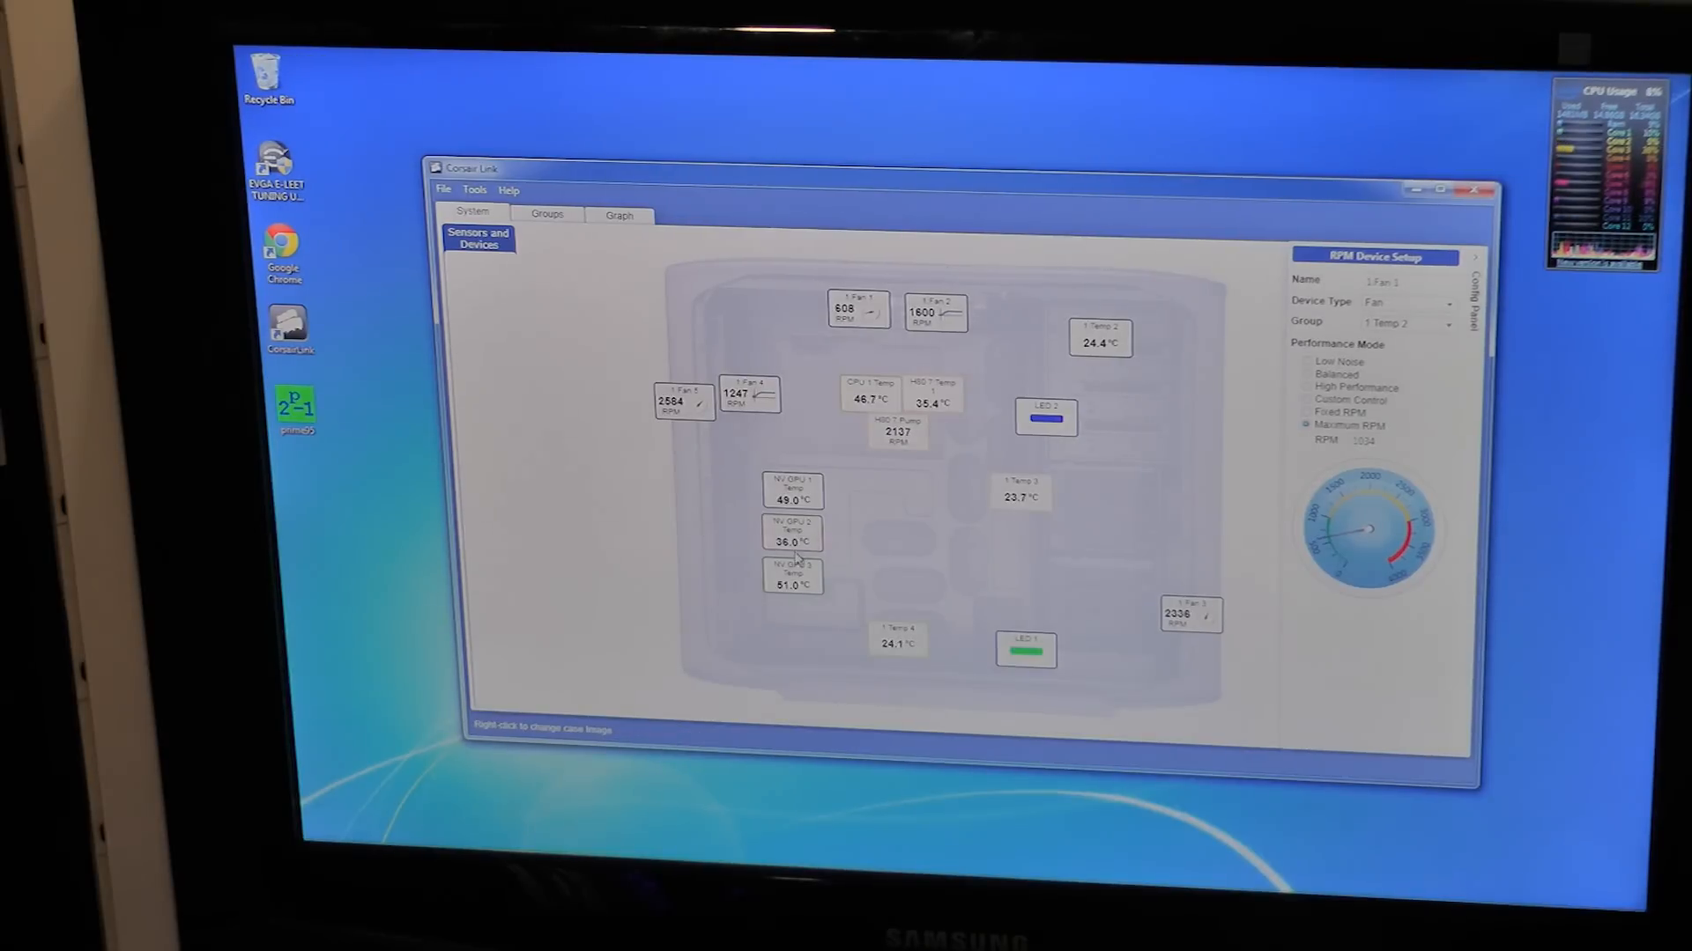
pyautogui.click(1309, 361)
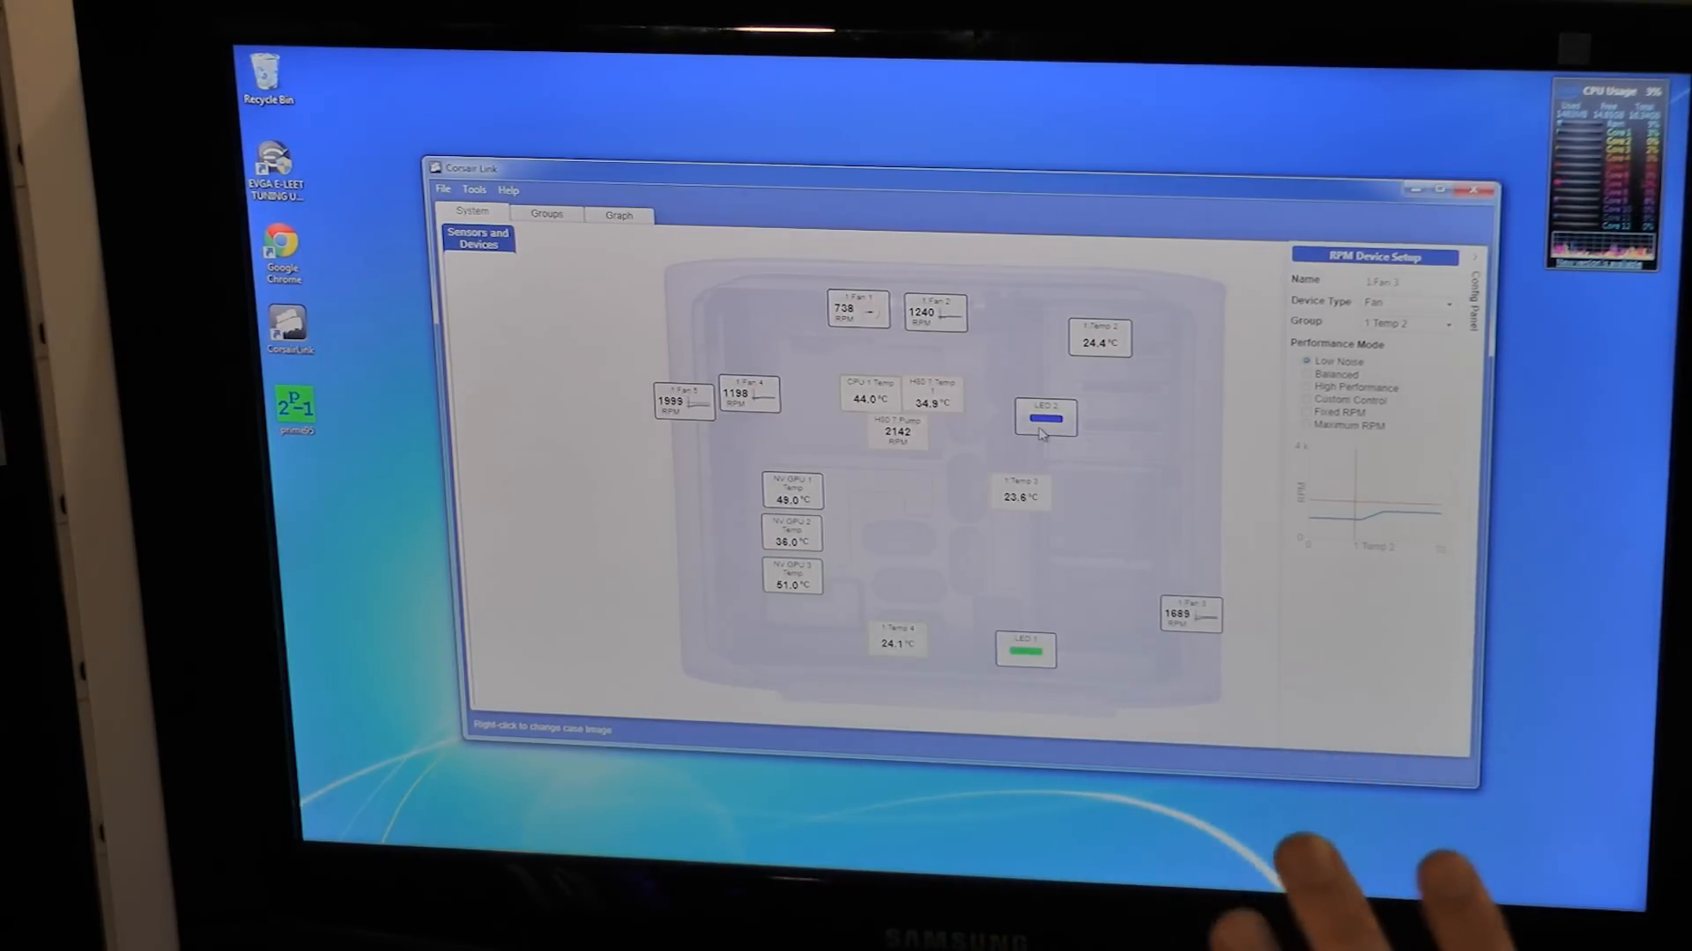
# Step: Set LED 2 from Temperature mode to Cycling between two colours, then select LED 1
pyautogui.click(1067, 417)
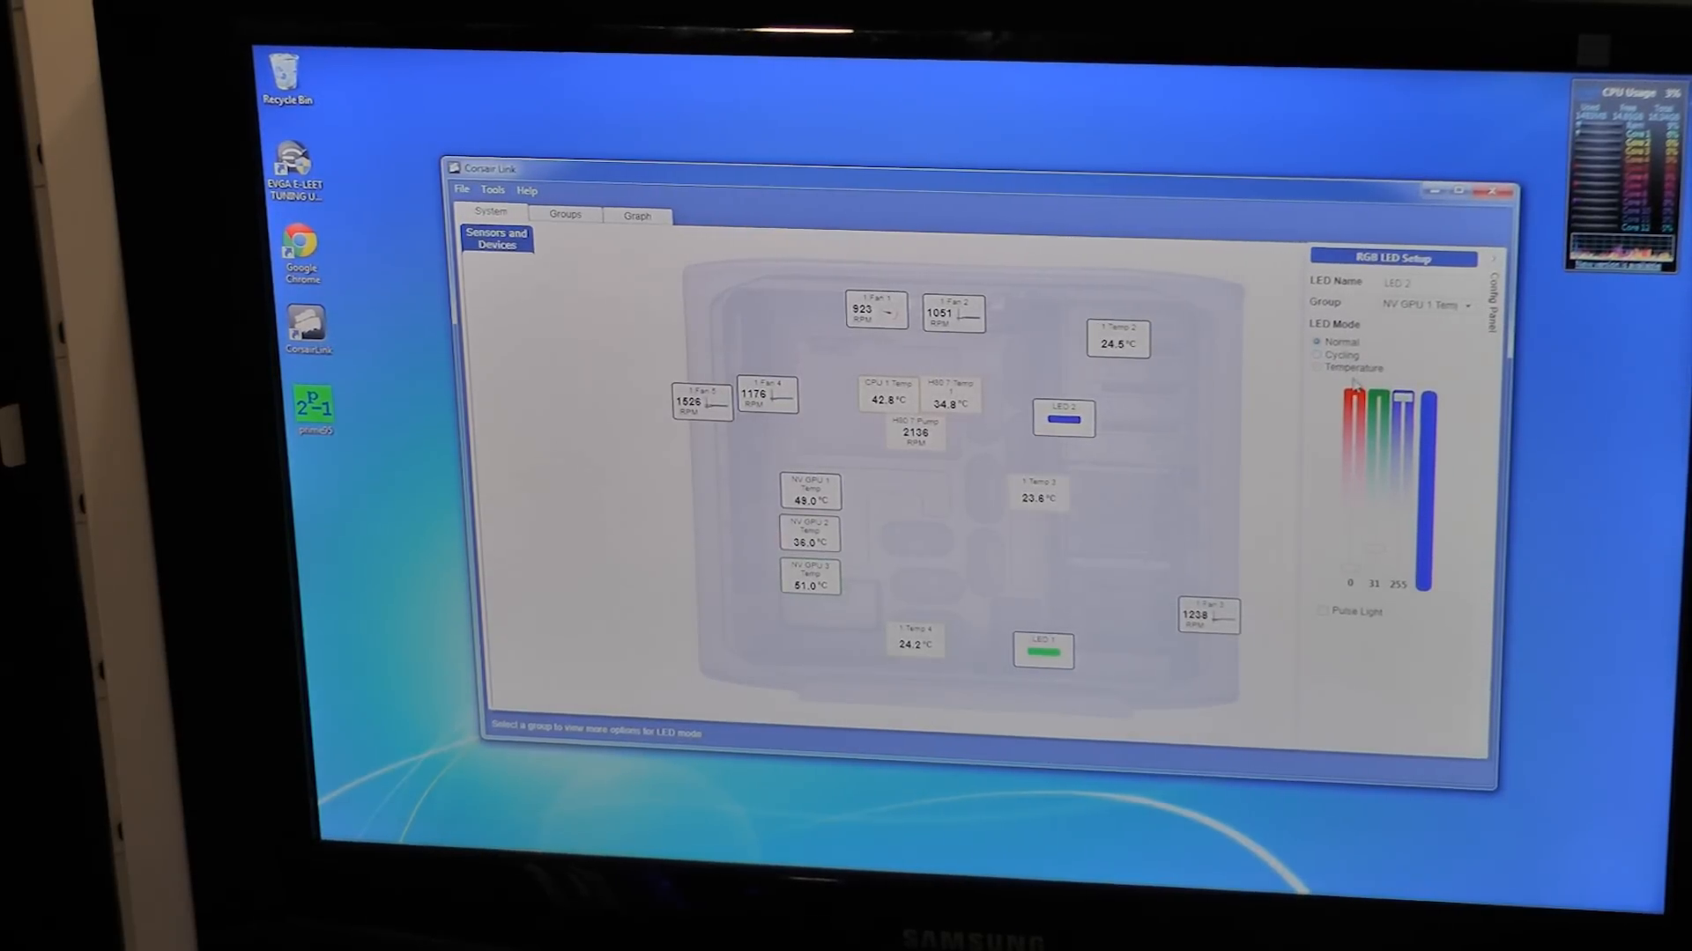
pyautogui.click(1318, 368)
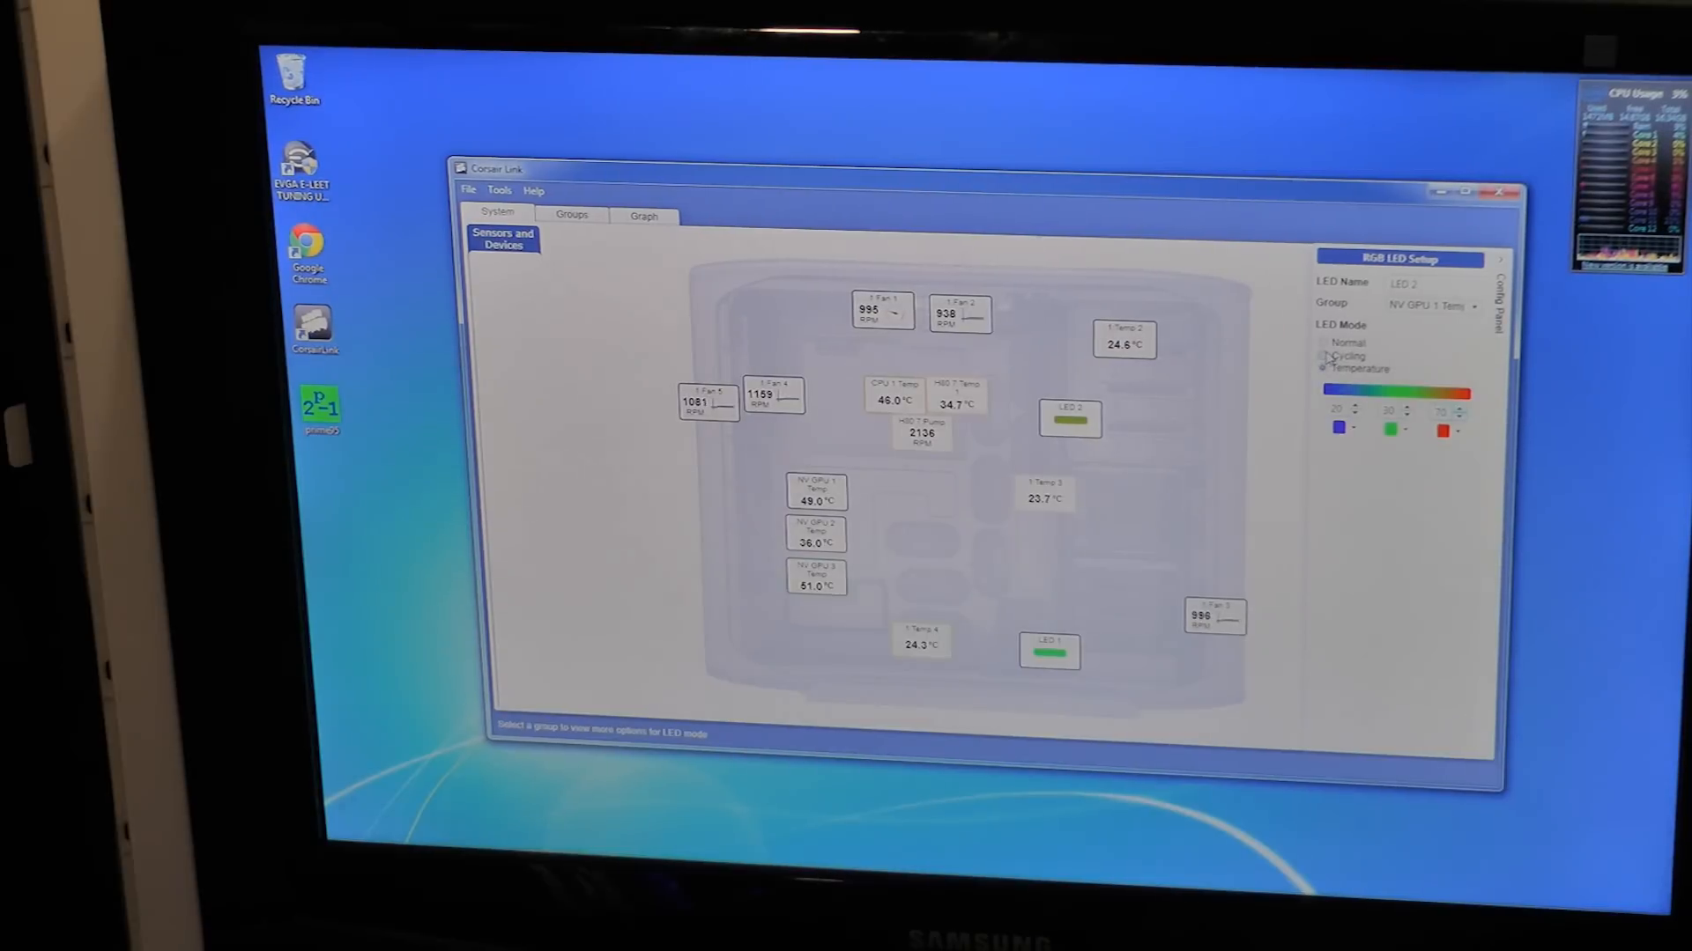
pyautogui.click(1325, 354)
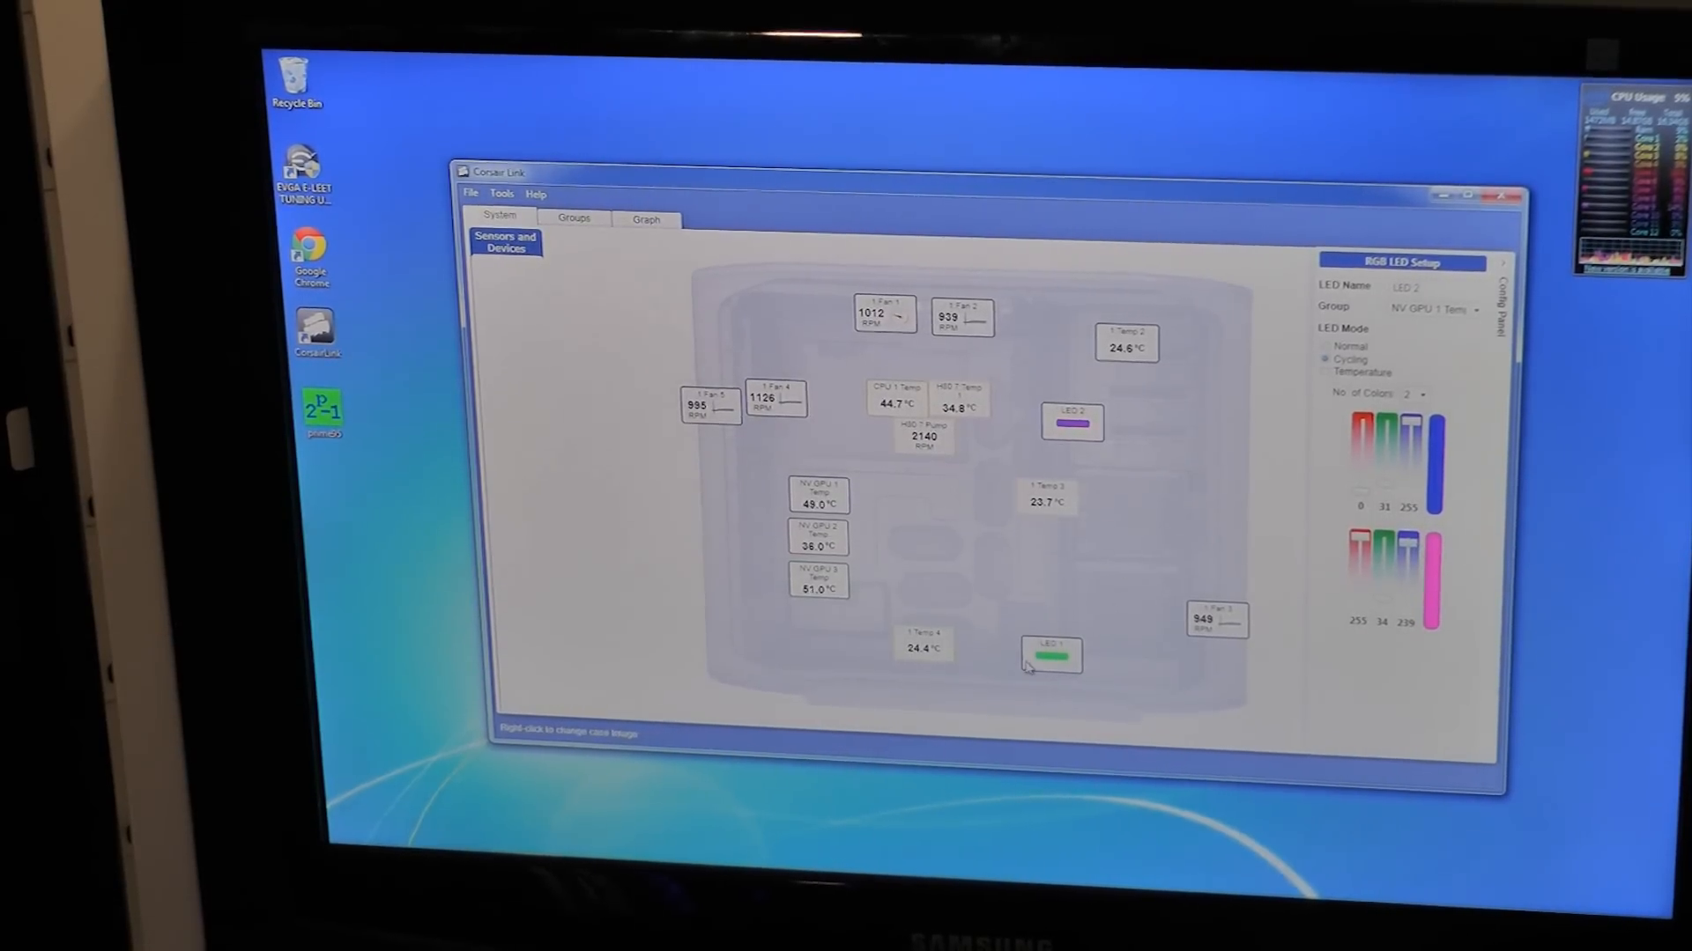
pyautogui.click(1327, 372)
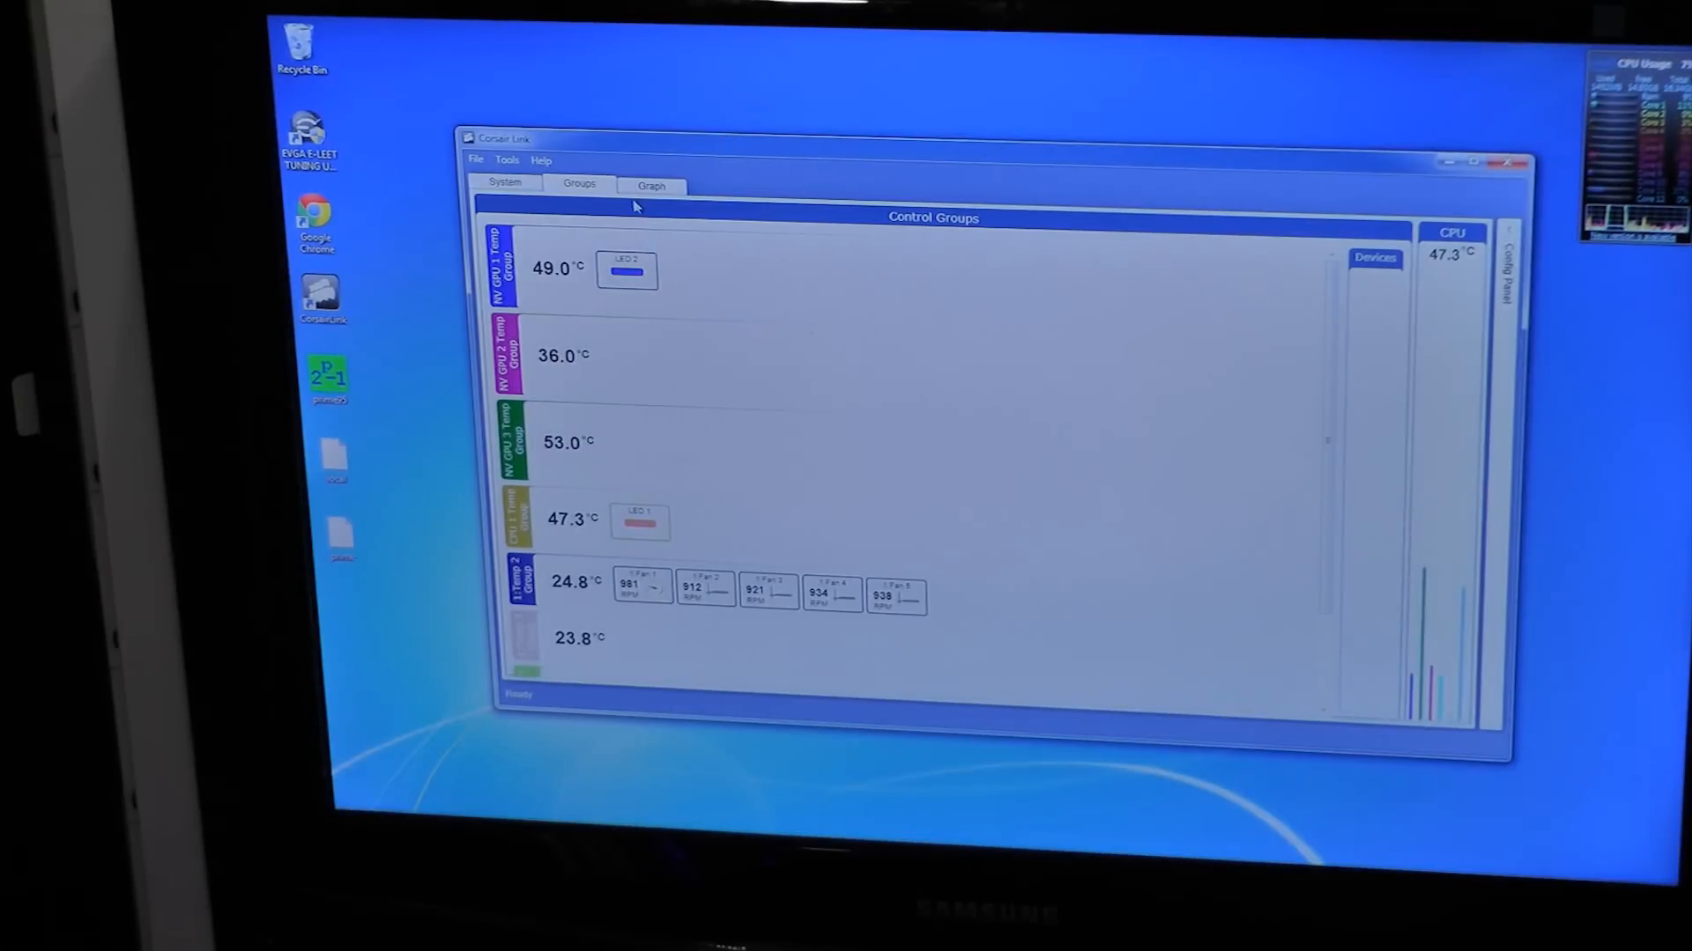
# Step: Switch to the Graph view listing the plottable temperature, fan and pump sensors
pyautogui.click(651, 185)
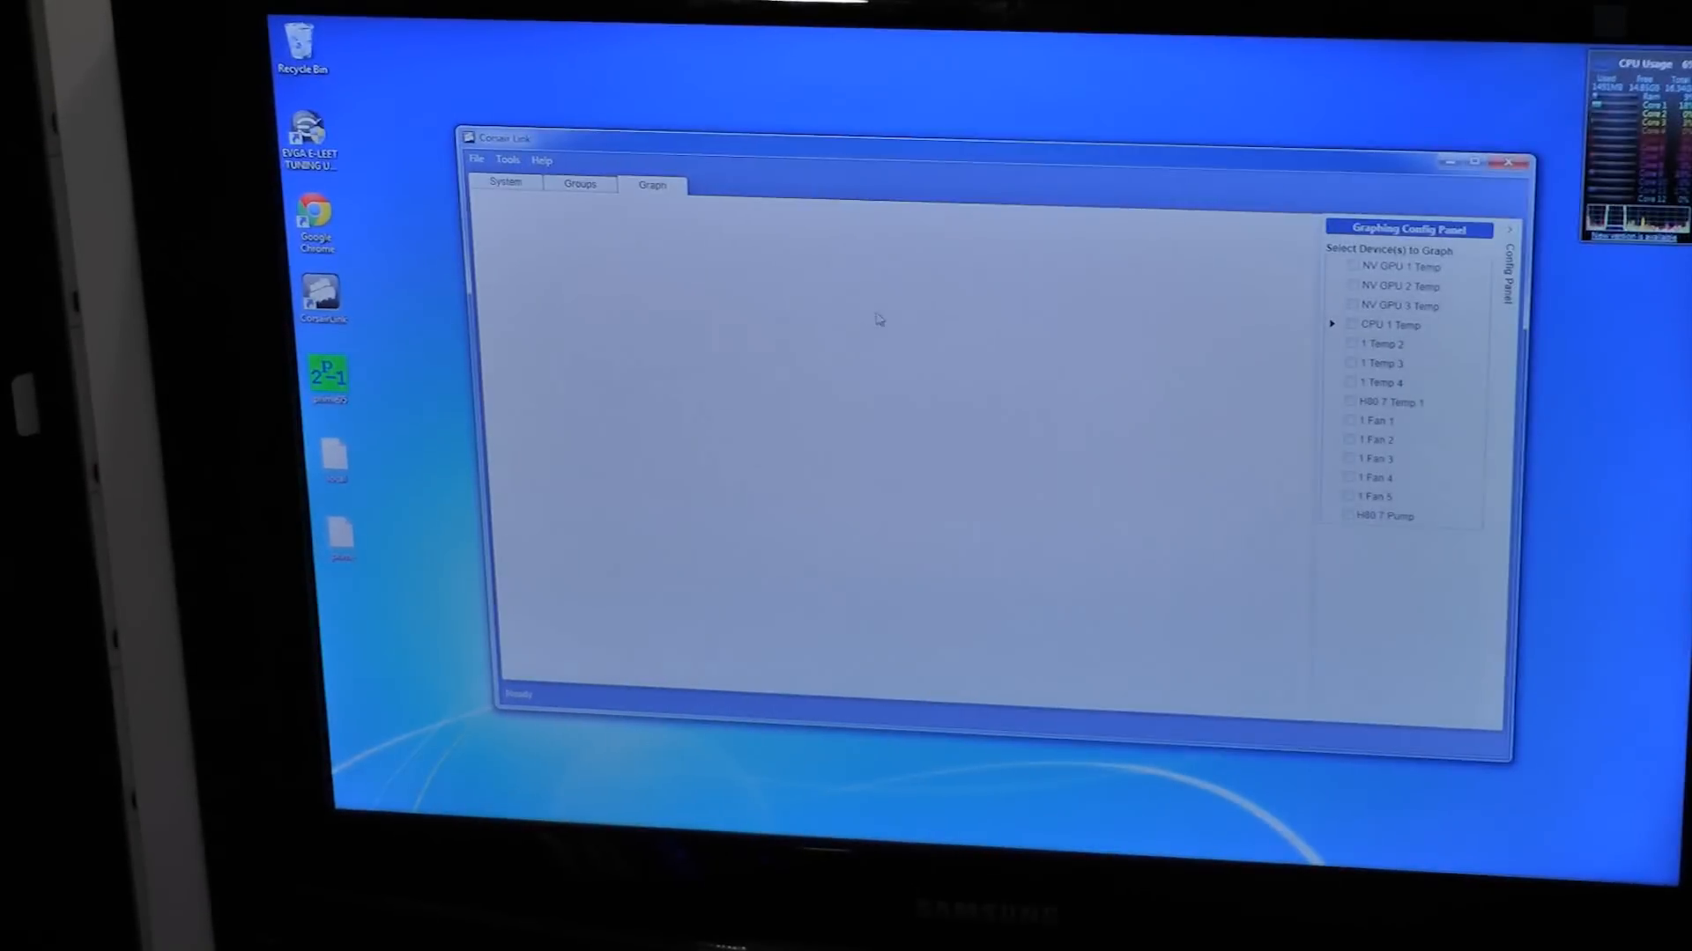
# Step: Tick NV GPU 1, 2 and 3 Temp so all three GPU temperatures are plotted
pyautogui.click(1353, 266)
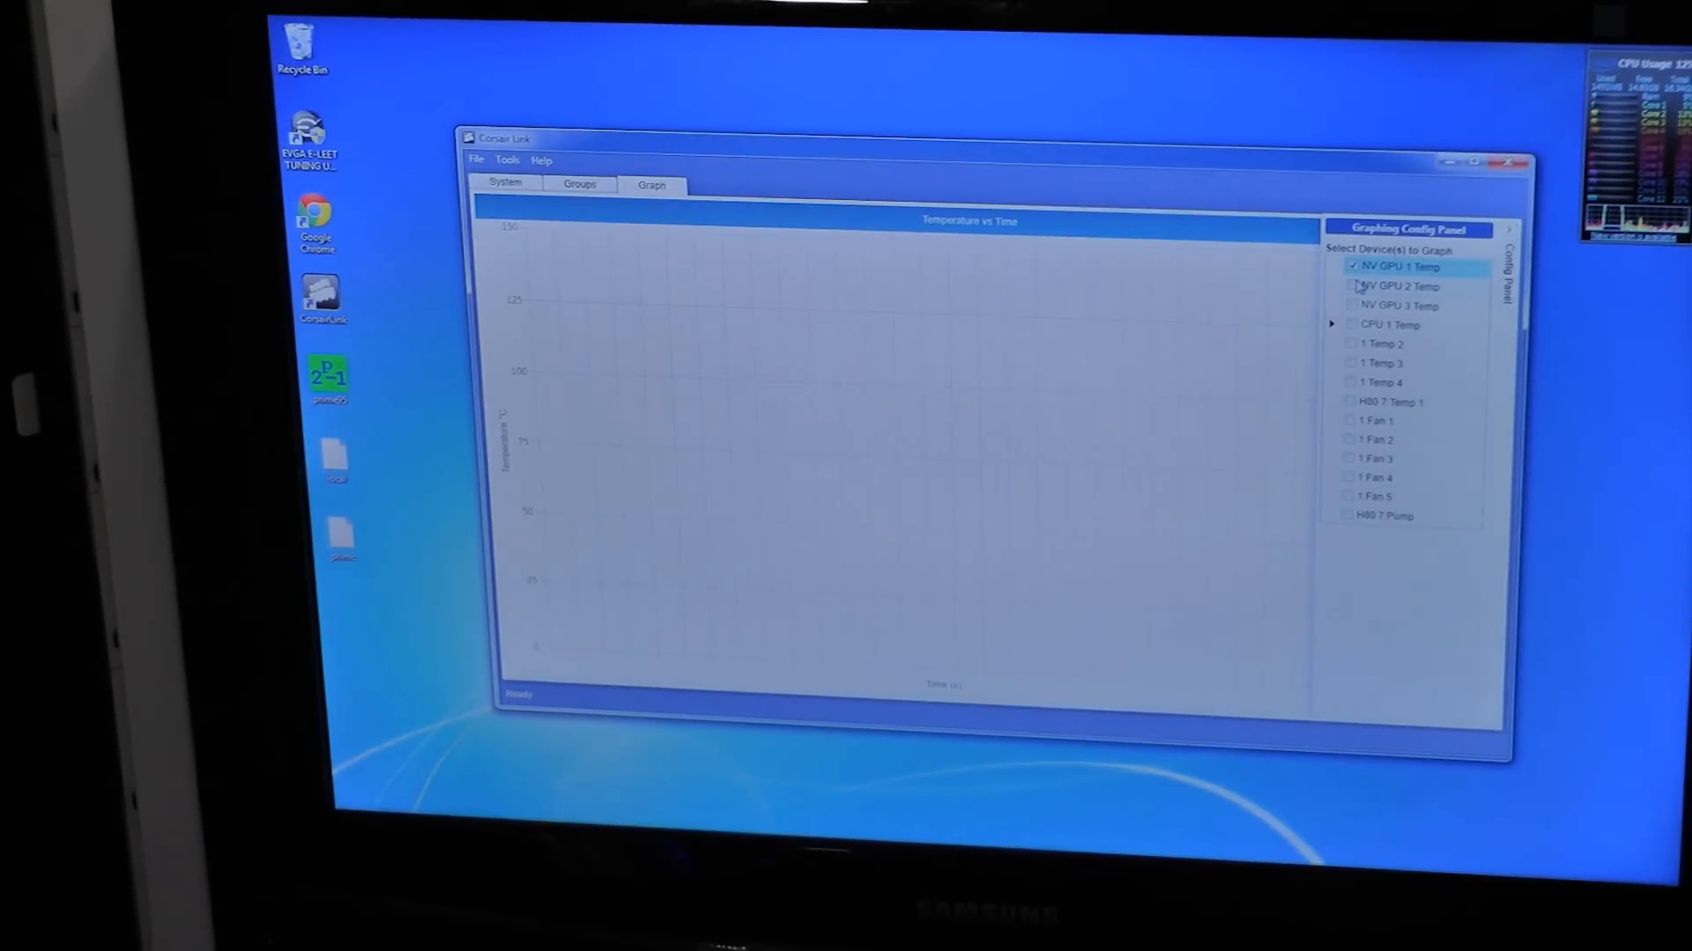
pyautogui.click(1353, 286)
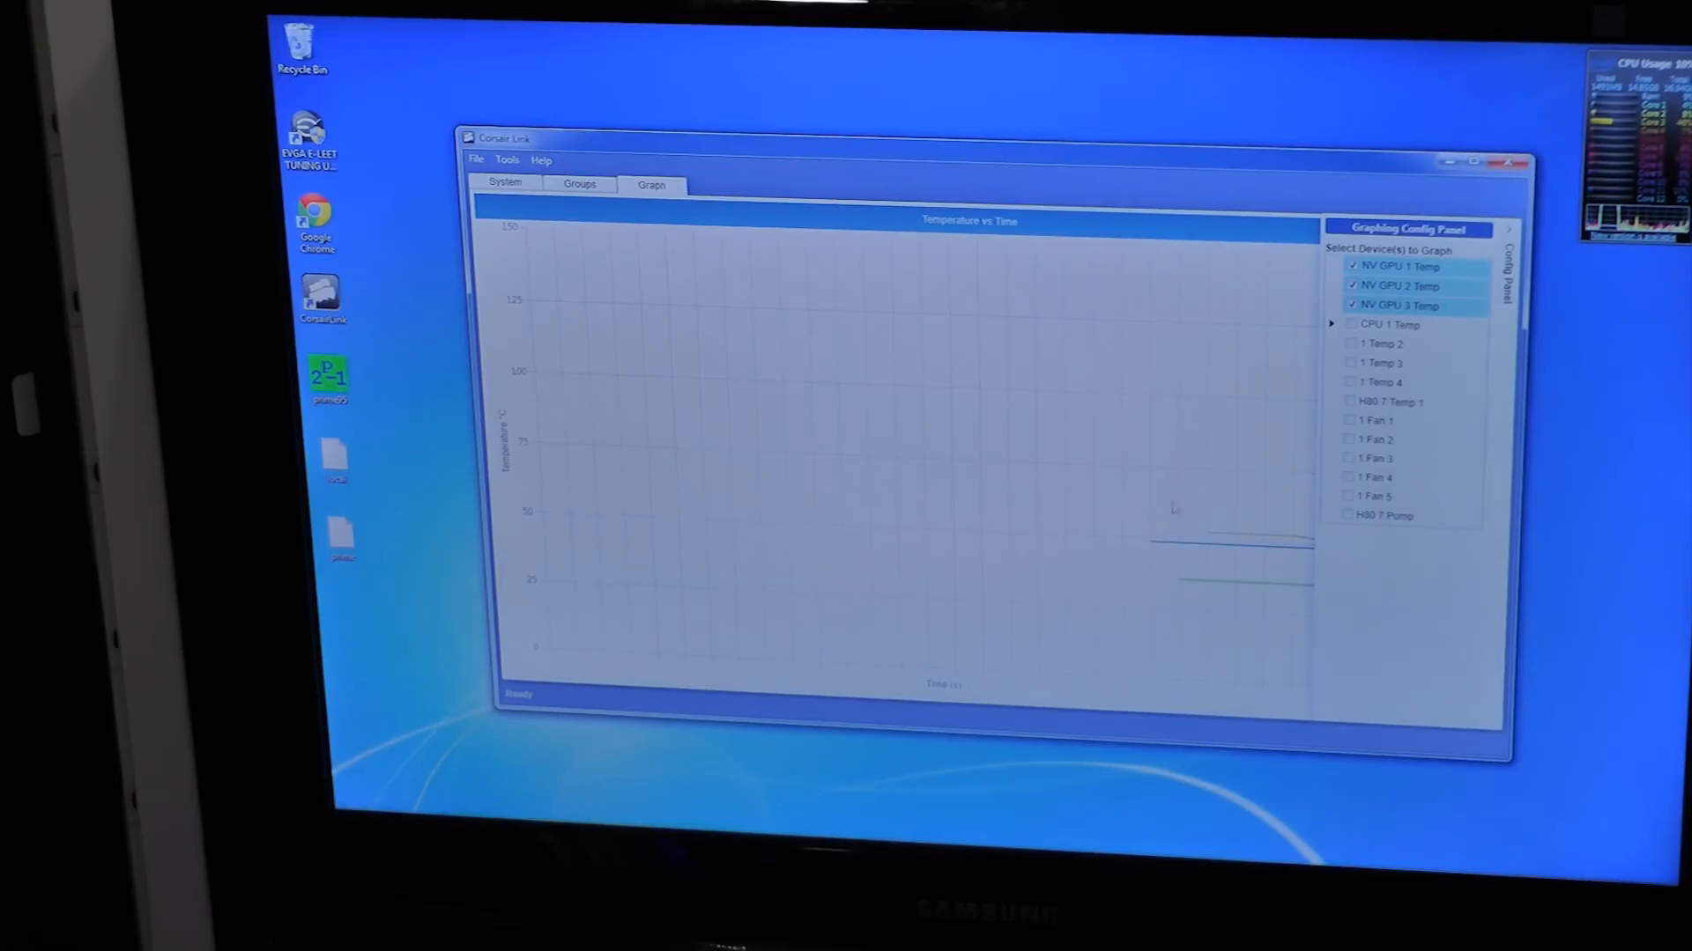
pyautogui.click(1352, 324)
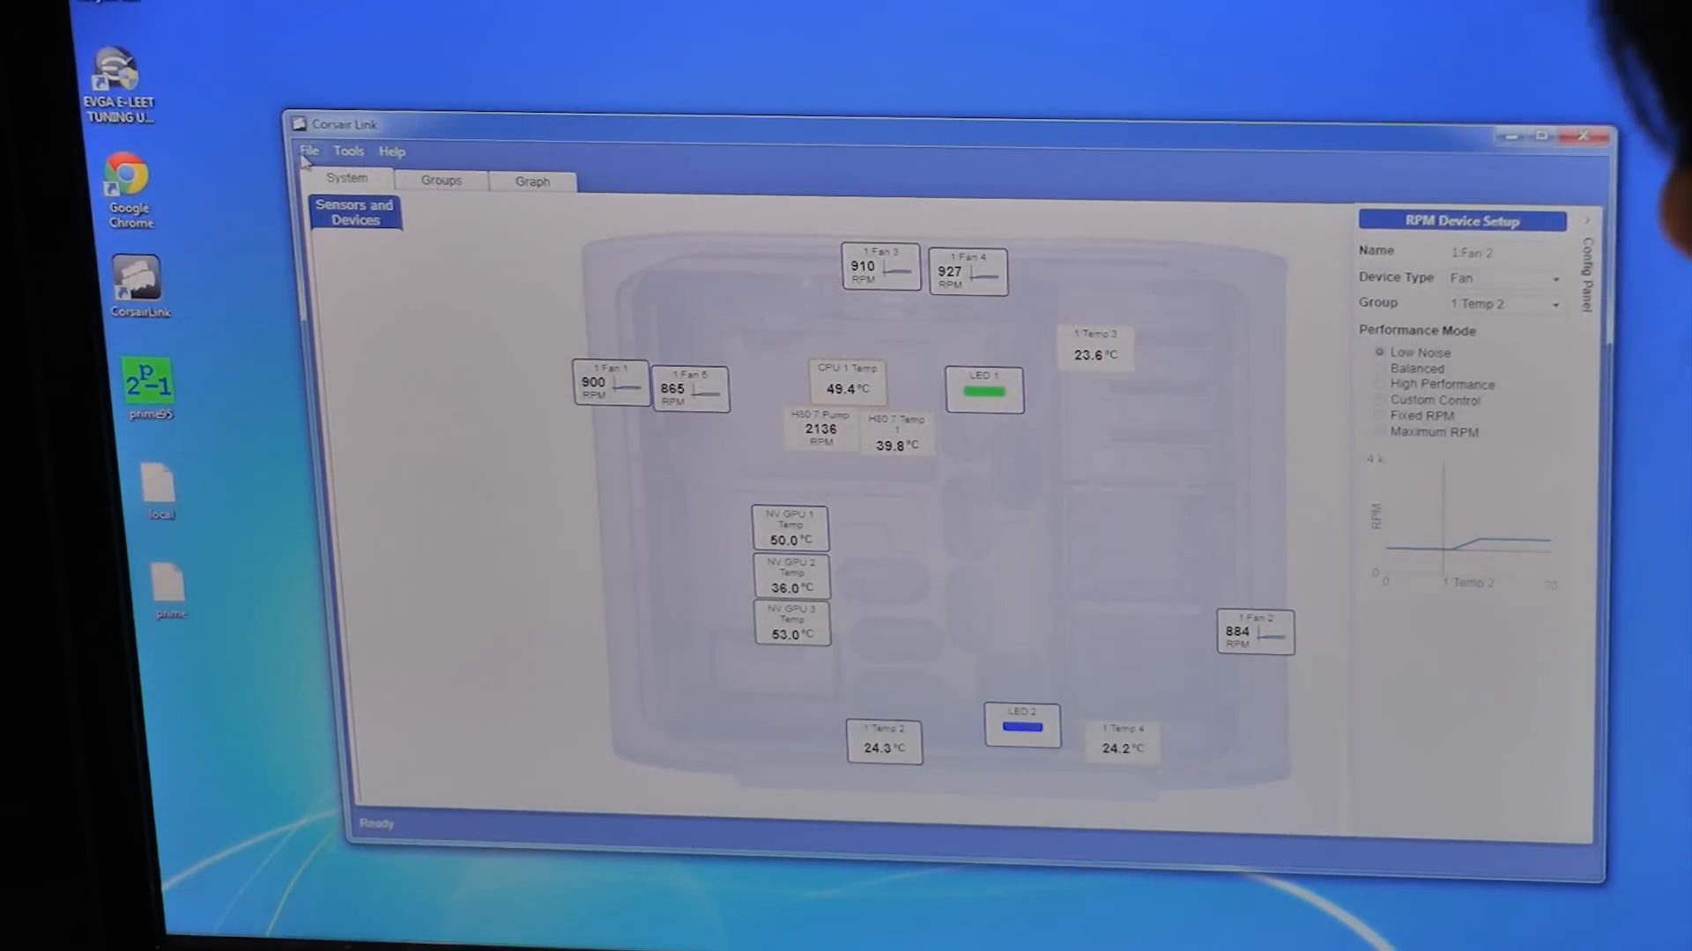
# Step: Return to the System view and show the Profiles submenu with New, Test and TestD
pyautogui.click(311, 150)
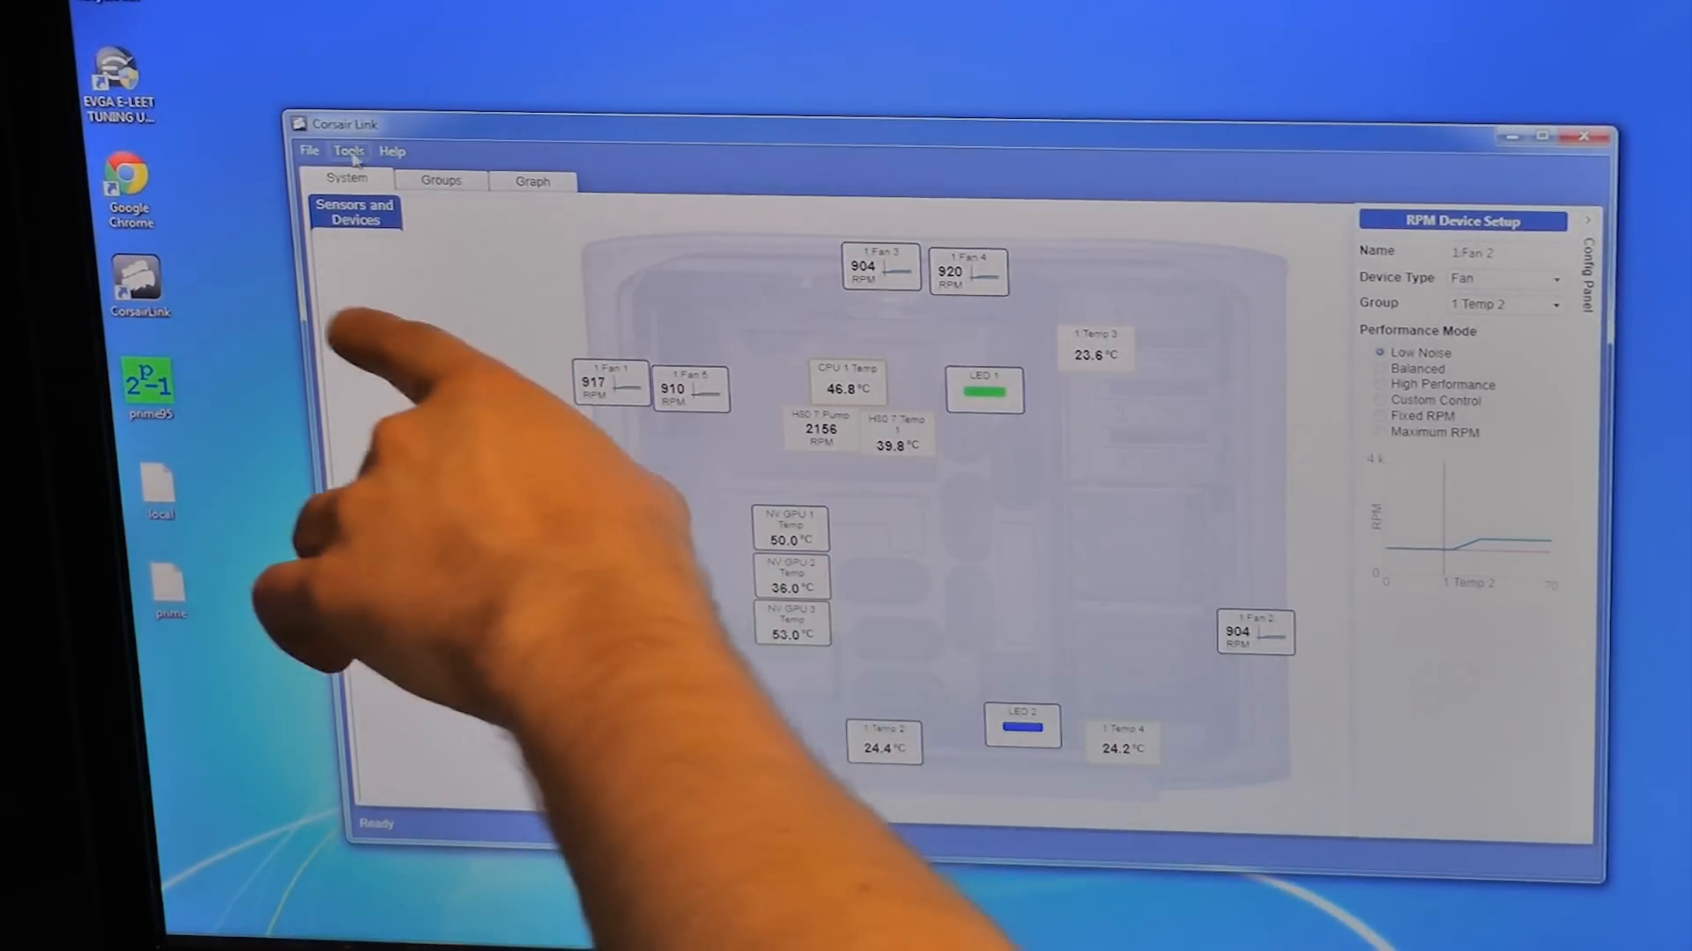
pyautogui.click(310, 152)
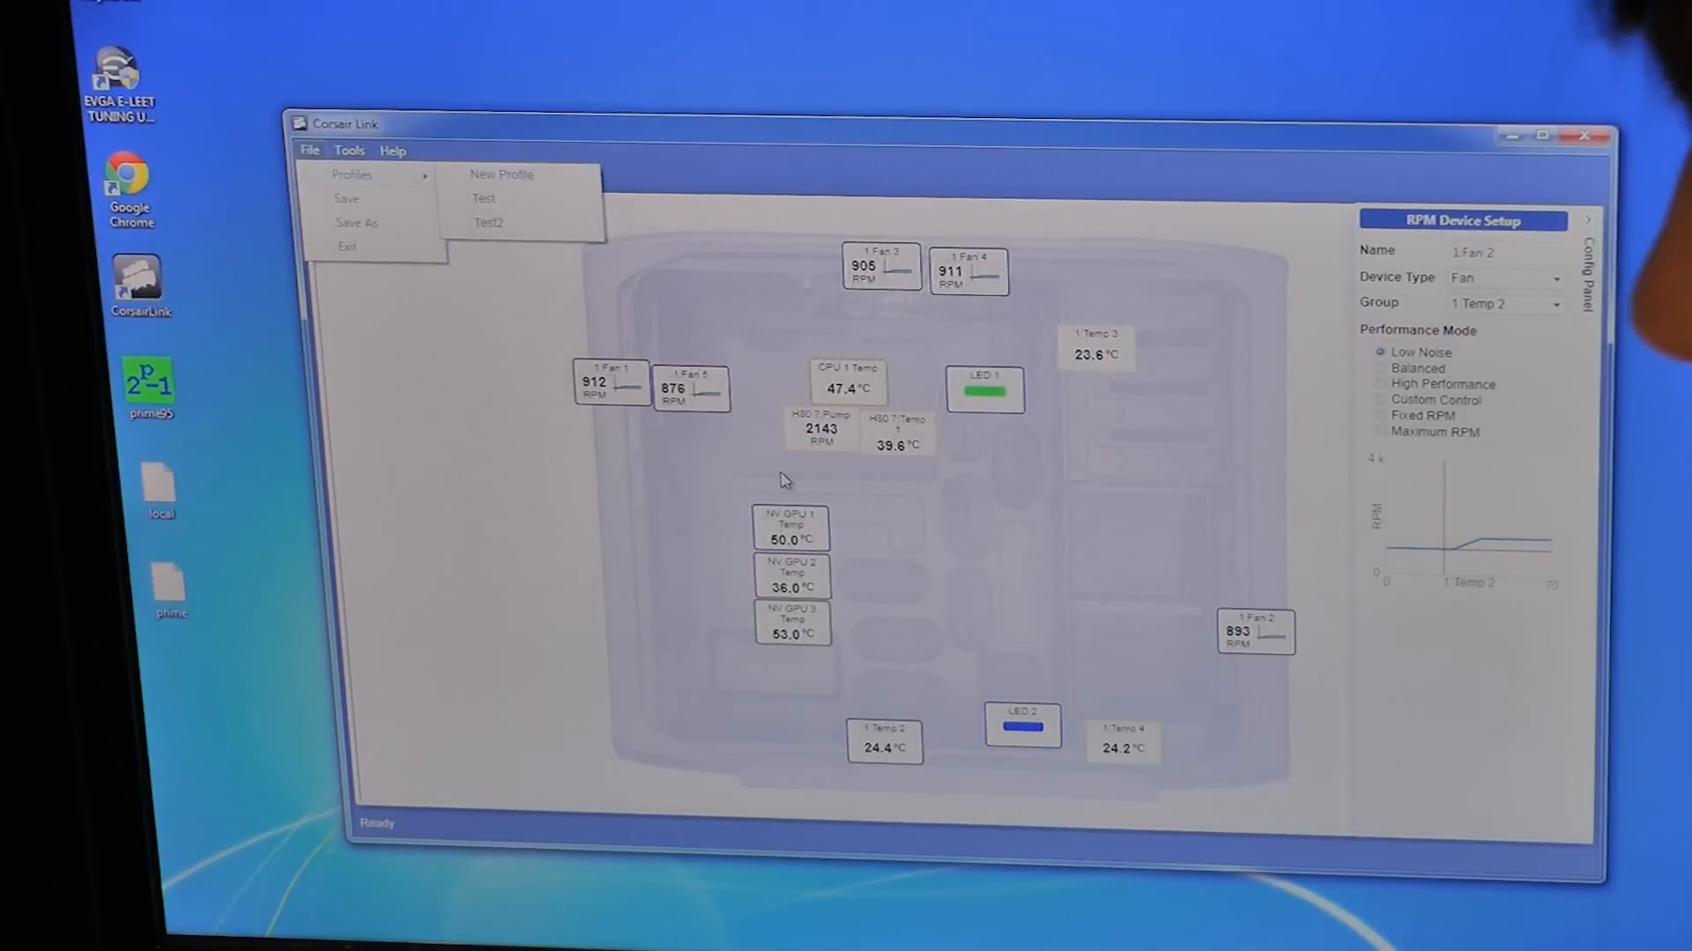
pyautogui.moveTo(569, 407)
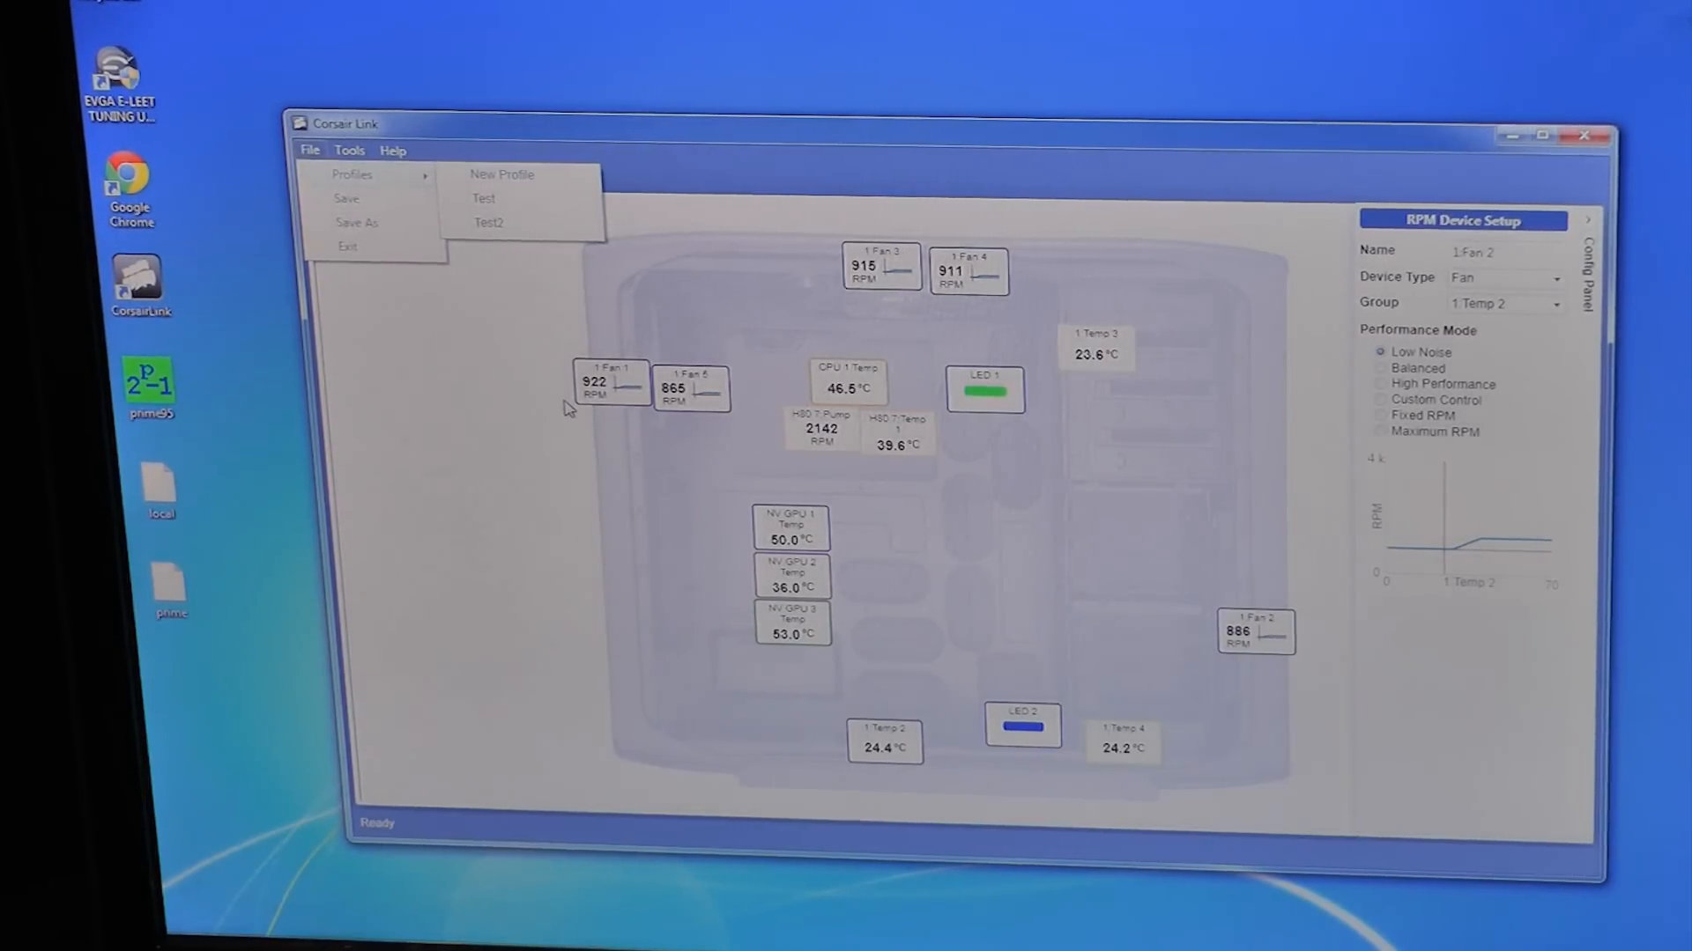